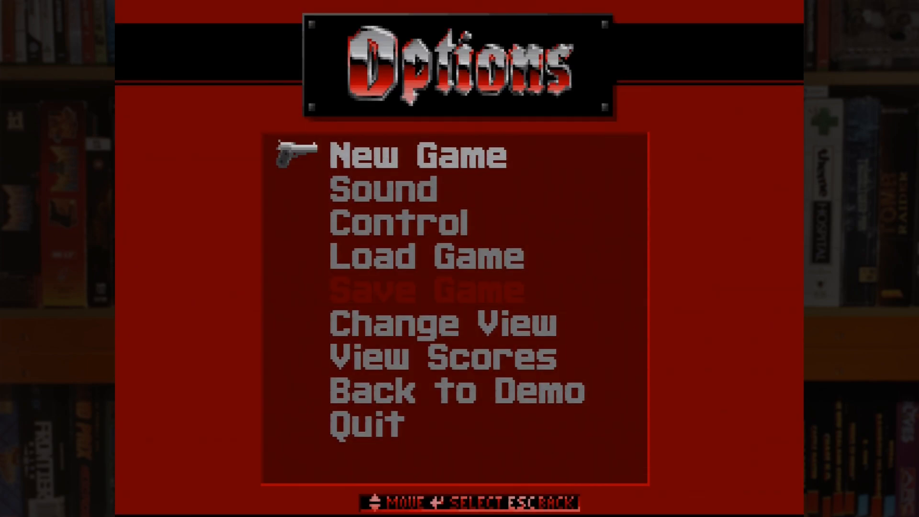
Step: Start a new game from the Options menu, landing in the blue stone corridor
click(416, 156)
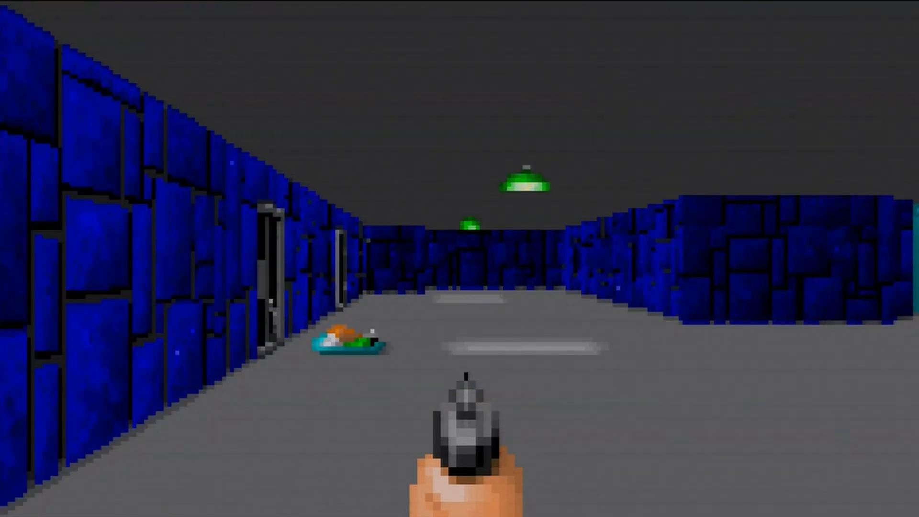
Step: Walk forward into the wooden corridor past the guard up to the eagle portrait
key(W)
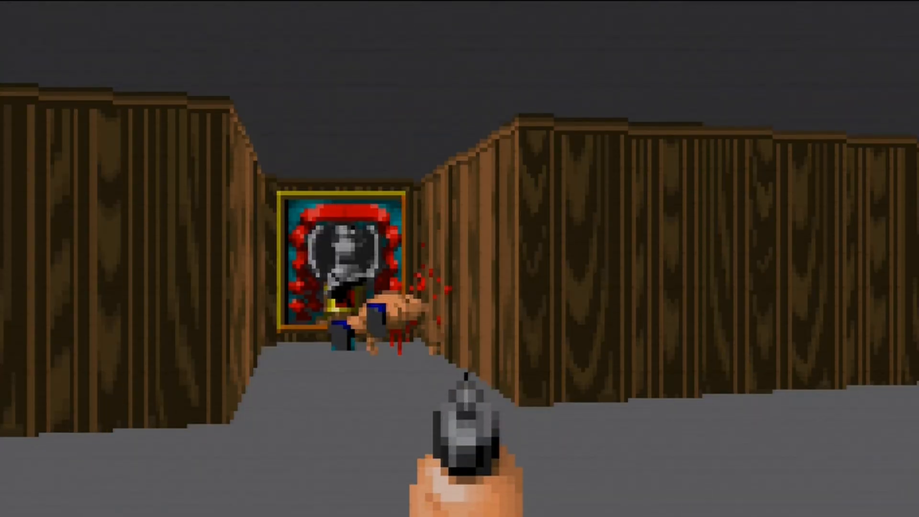
key(W)
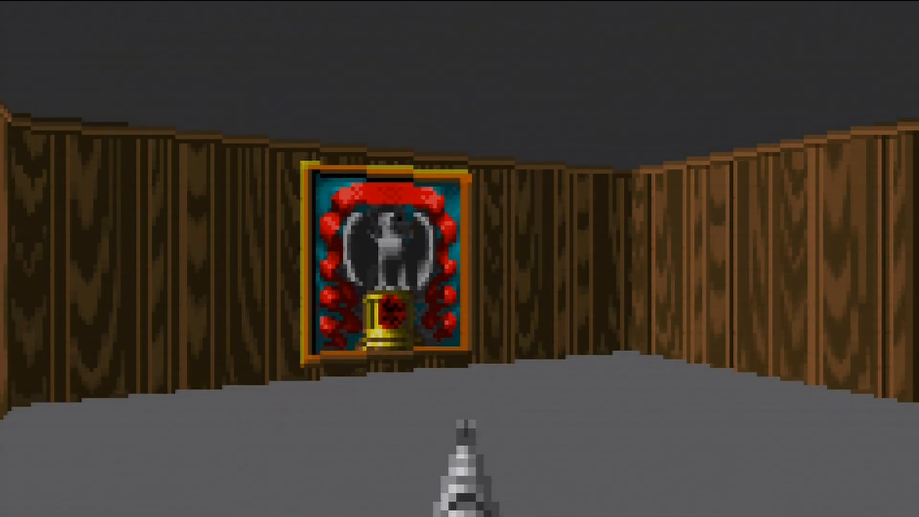
key(w)
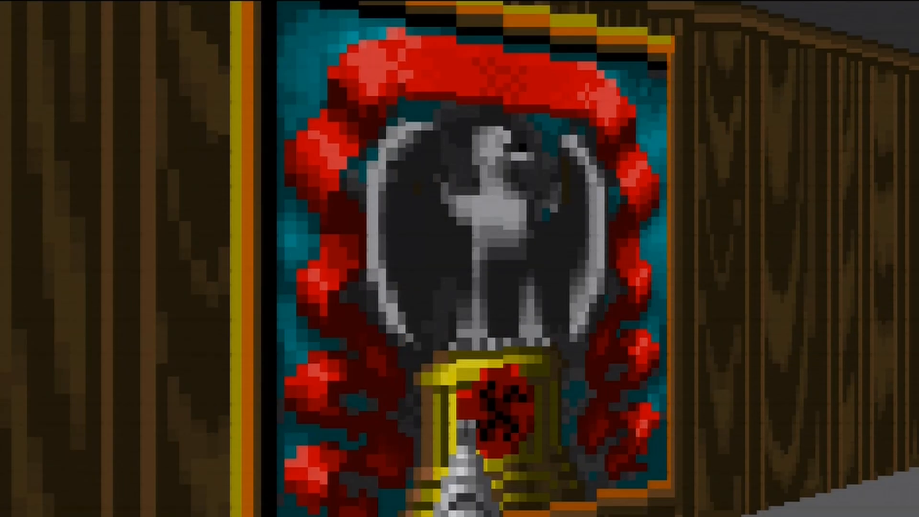